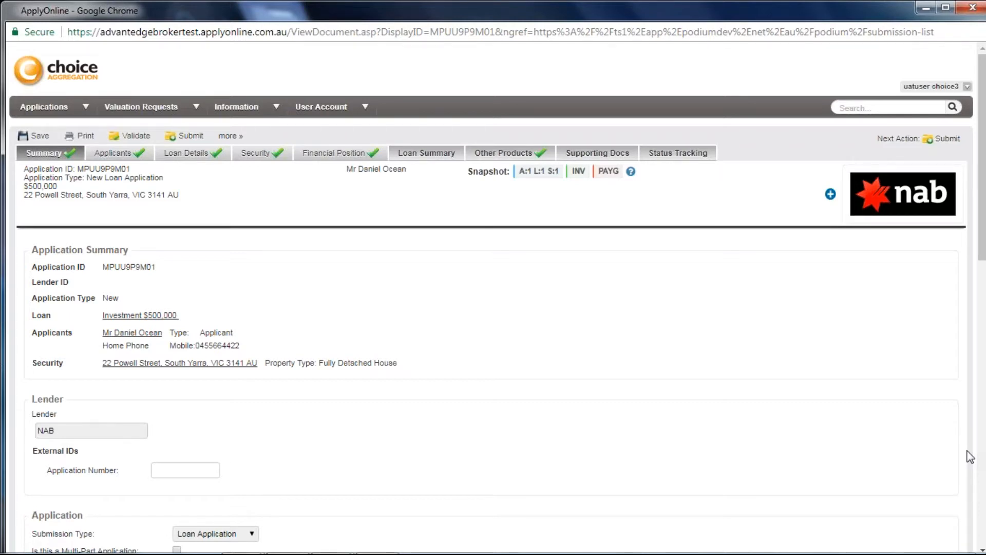
mouse_move(136, 137)
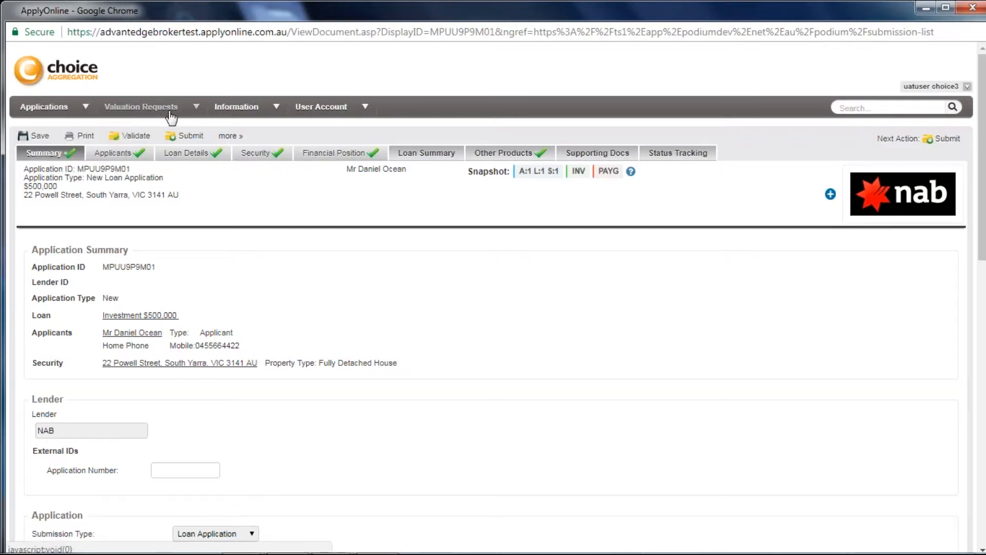
Choose Your Settings from the User Account menu to see status notification preferences.
left_click(140, 106)
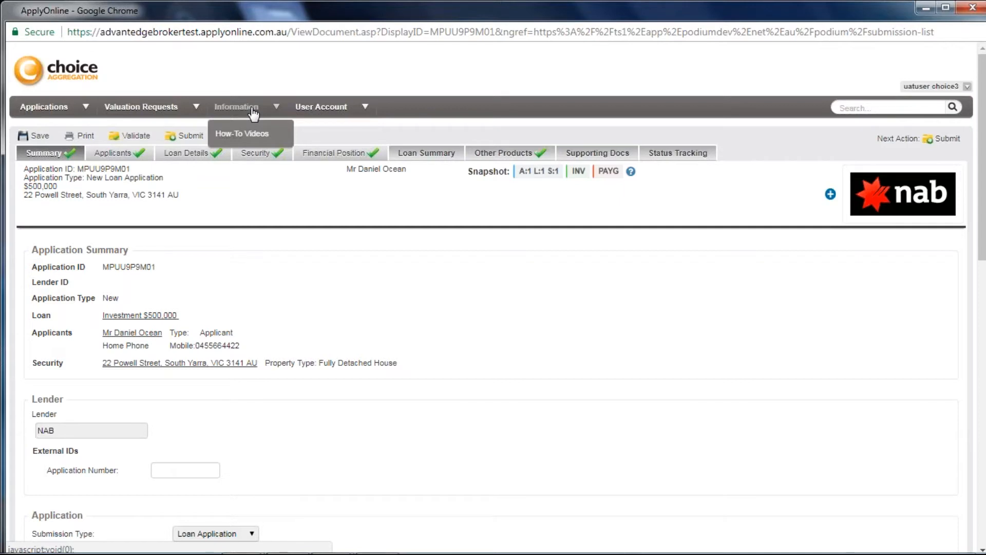
mouse_move(320, 106)
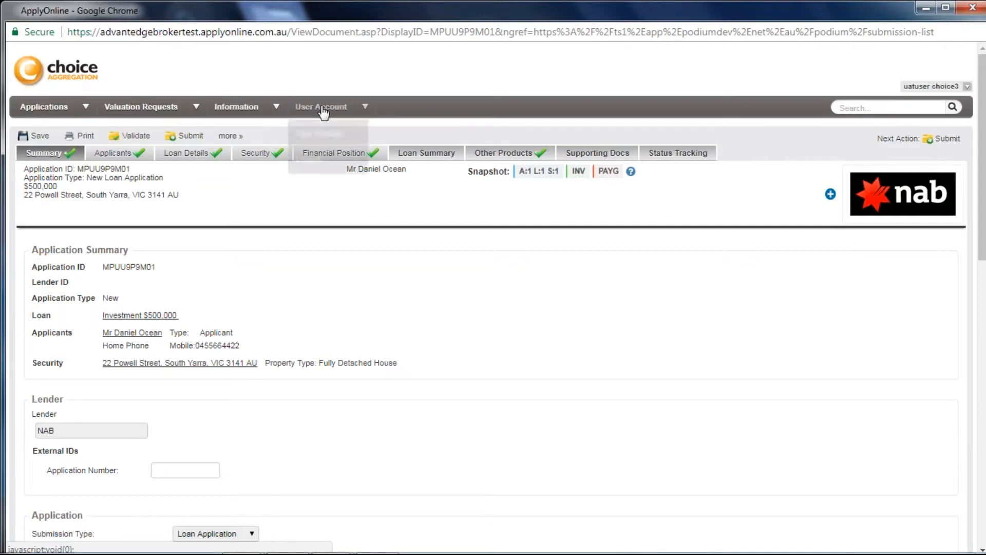
left_click(321, 106)
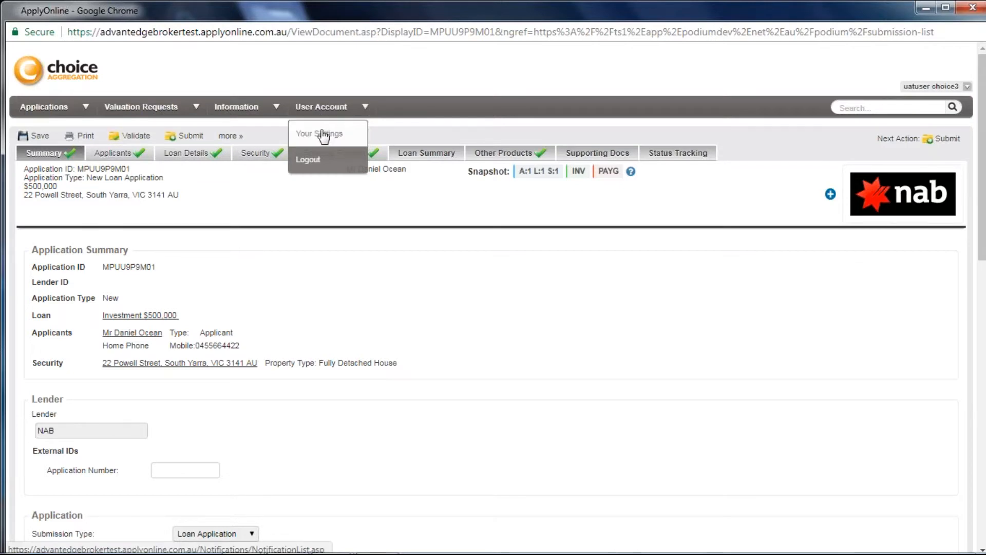
left_click(319, 134)
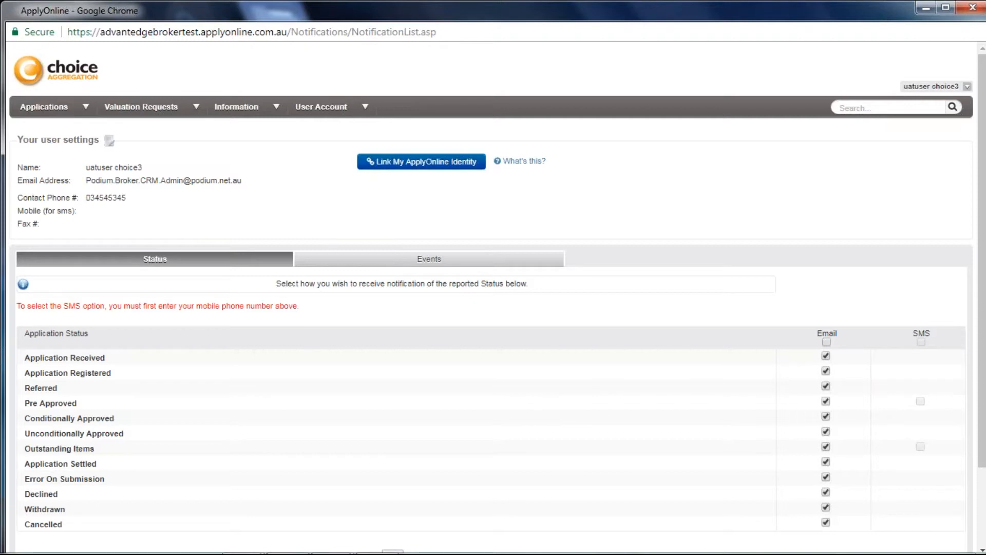
mouse_move(137, 156)
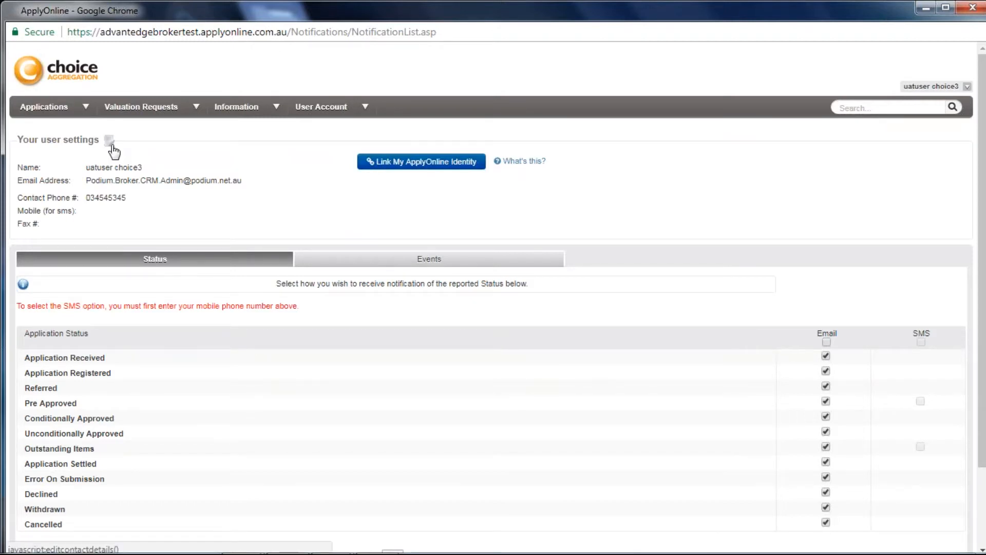
left_click(109, 140)
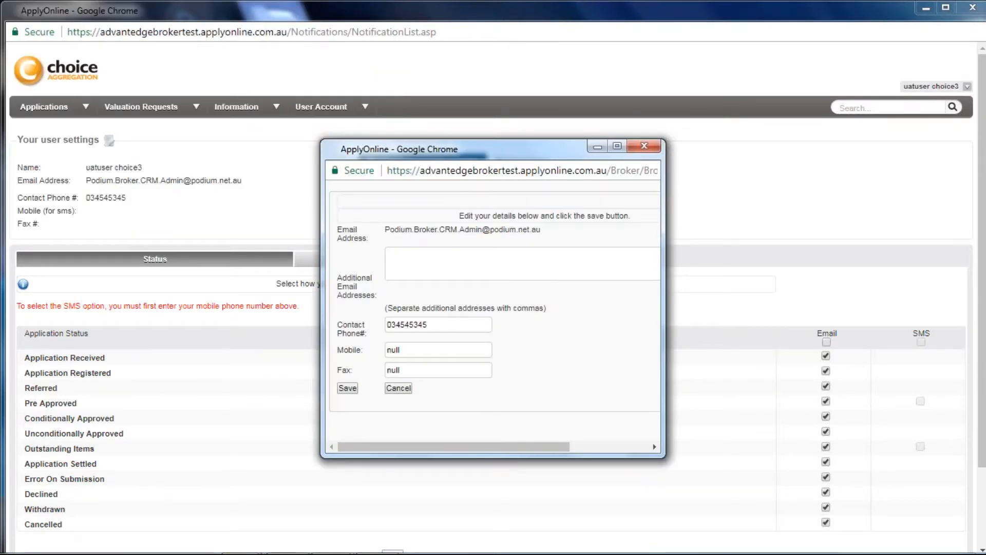
mouse_move(197, 145)
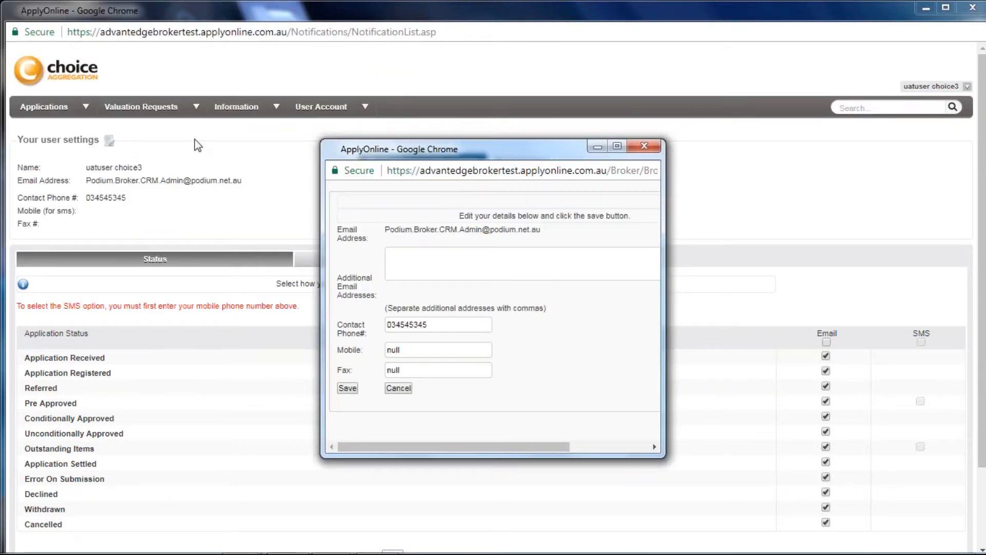
left_click(643, 146)
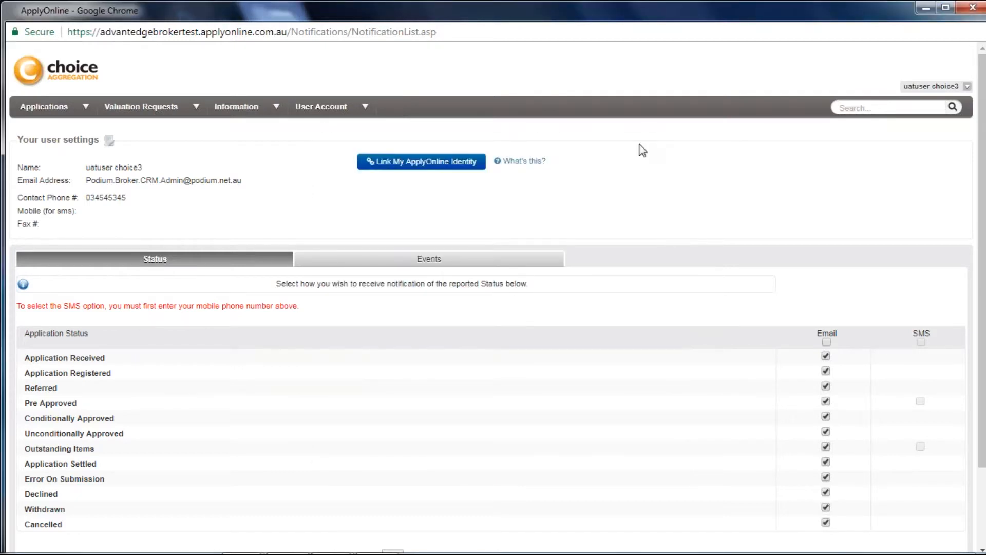
Untick the Email alerts for Error On Submission and Application Settled.
scroll("down", 3)
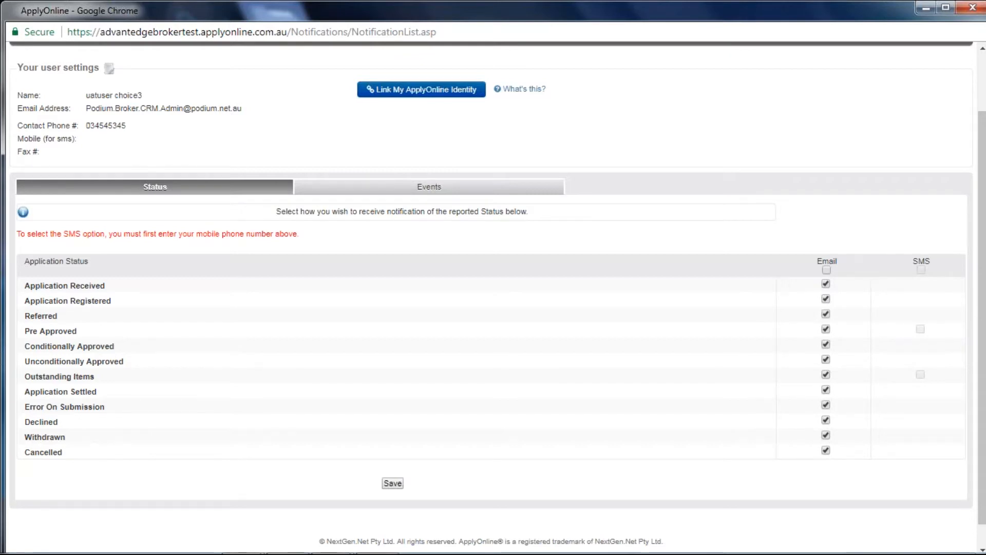
scroll("down", 3)
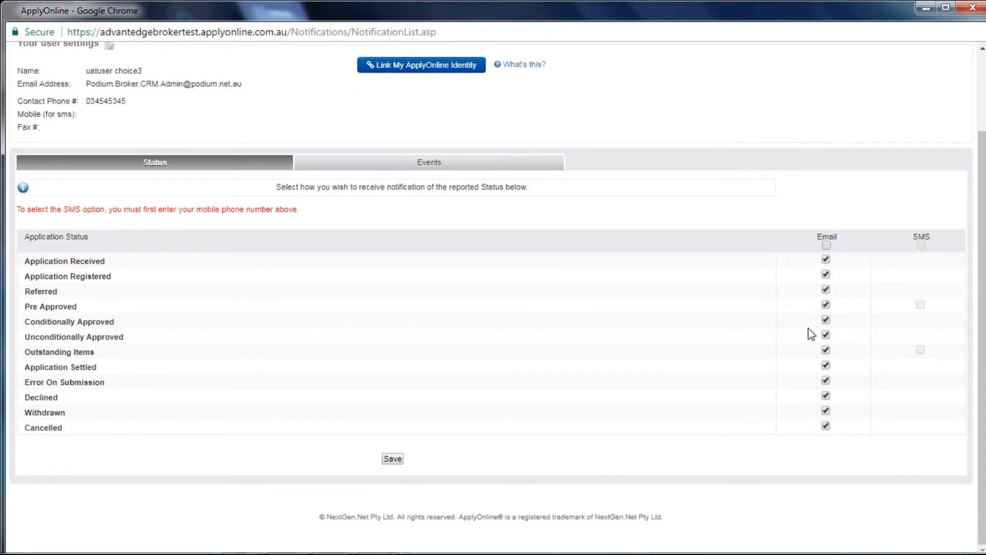
left_click(826, 365)
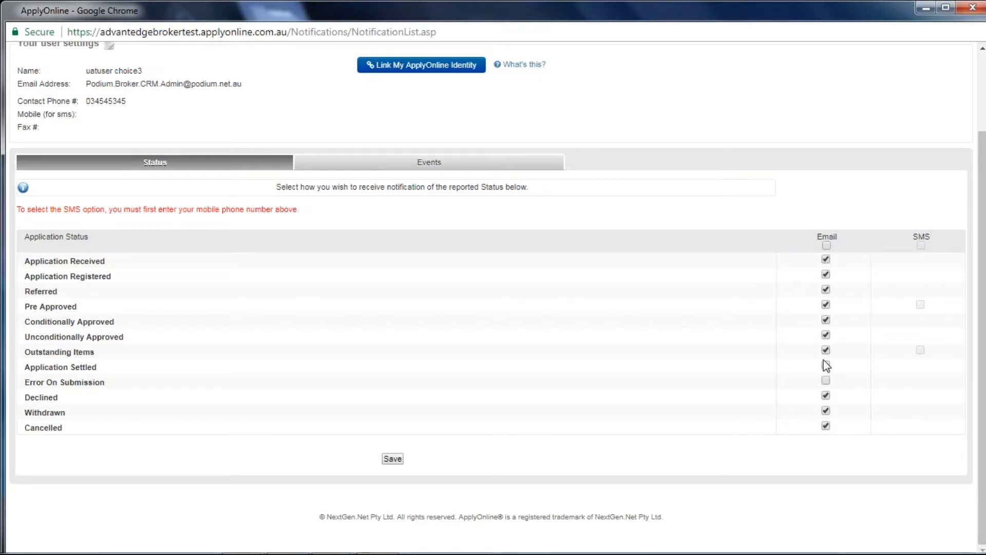
left_click(826, 365)
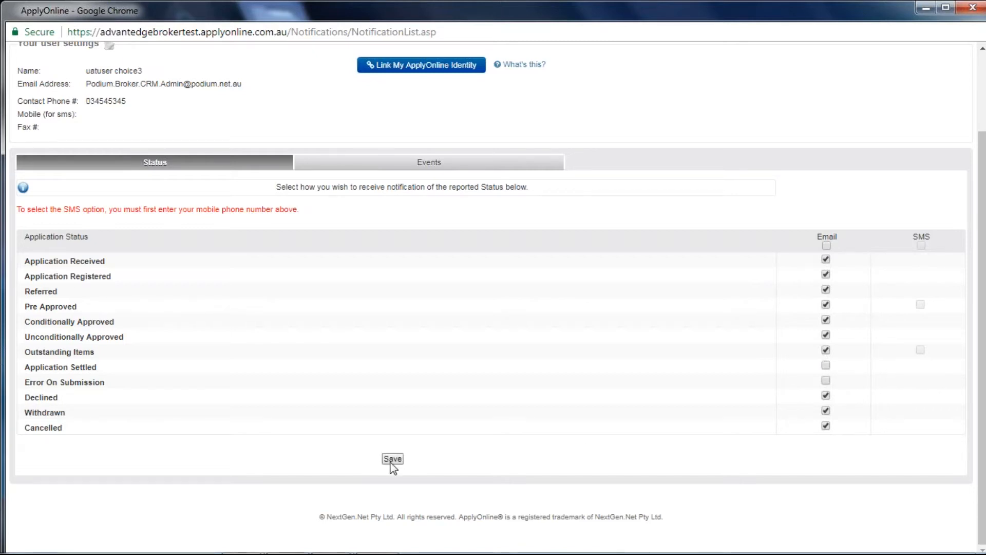
mouse_move(331, 224)
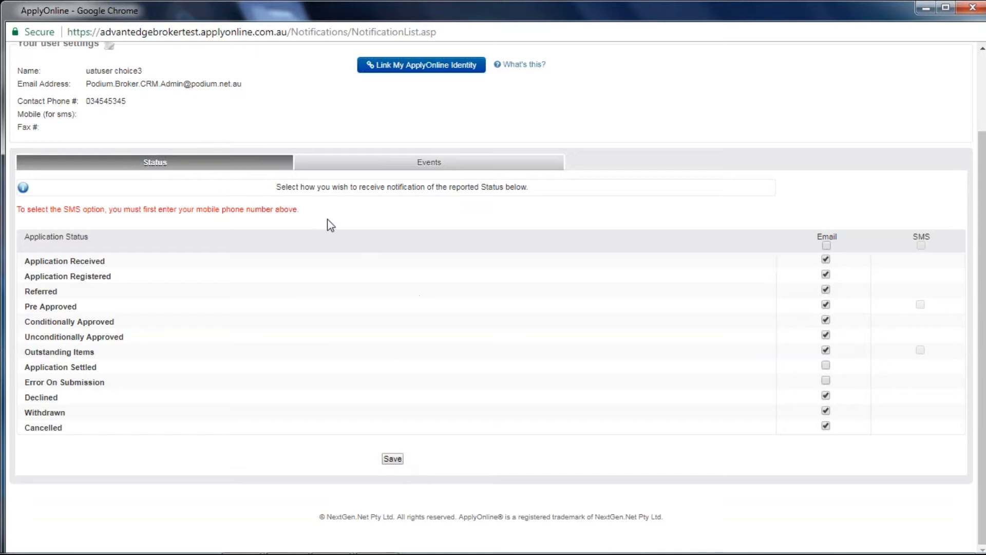
Open the Events notification preferences and scroll through the event list.
left_click(428, 162)
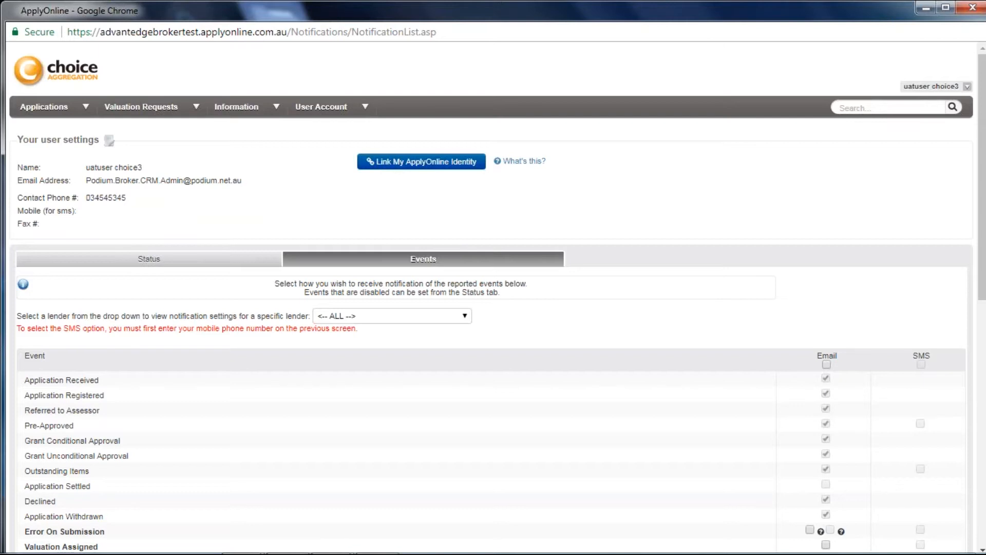
scroll("down", 3)
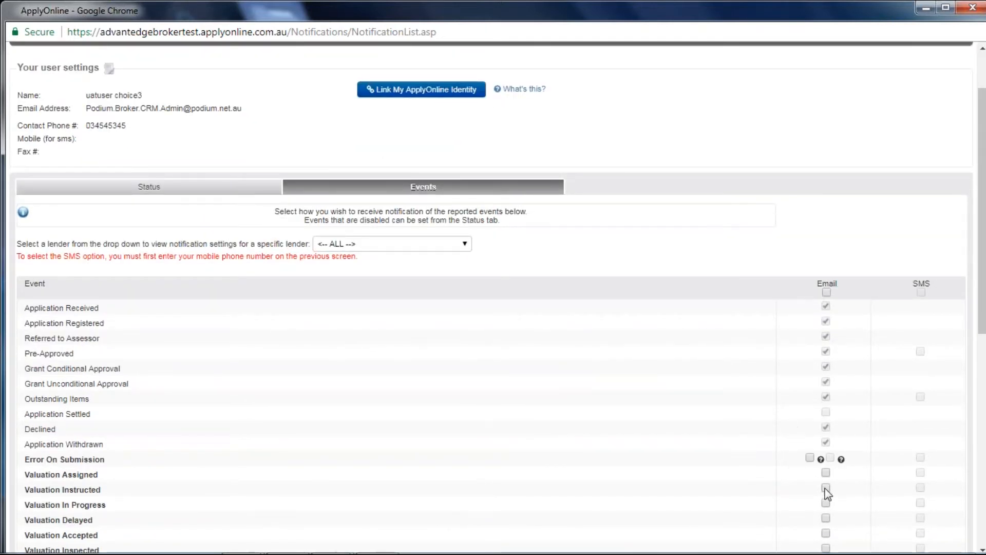
scroll("down", 3)
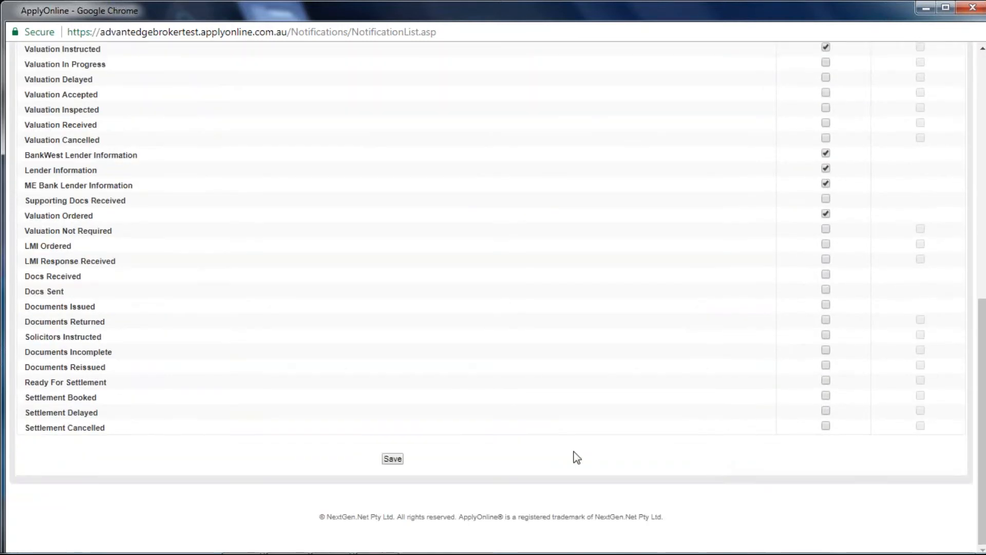
scroll("up", 3)
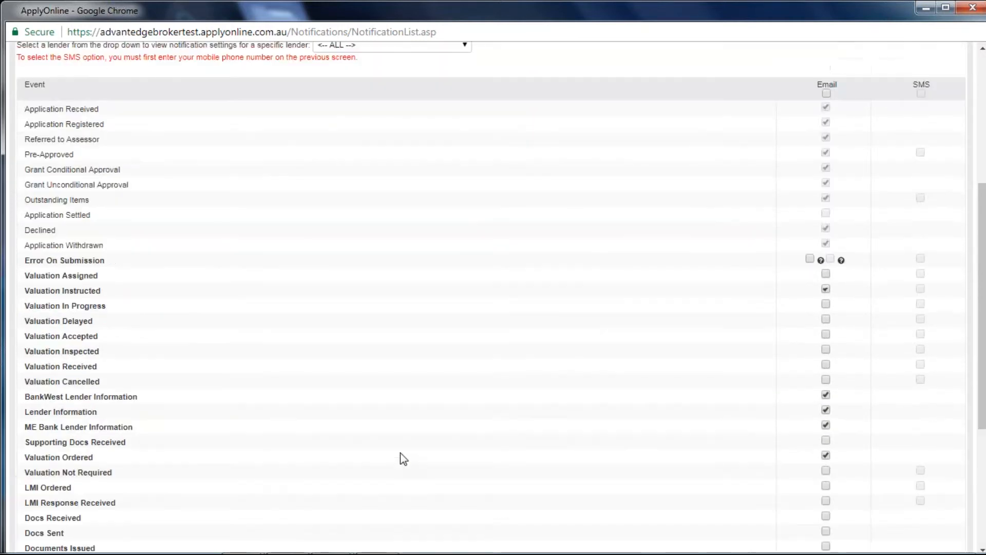
scroll("up", 3)
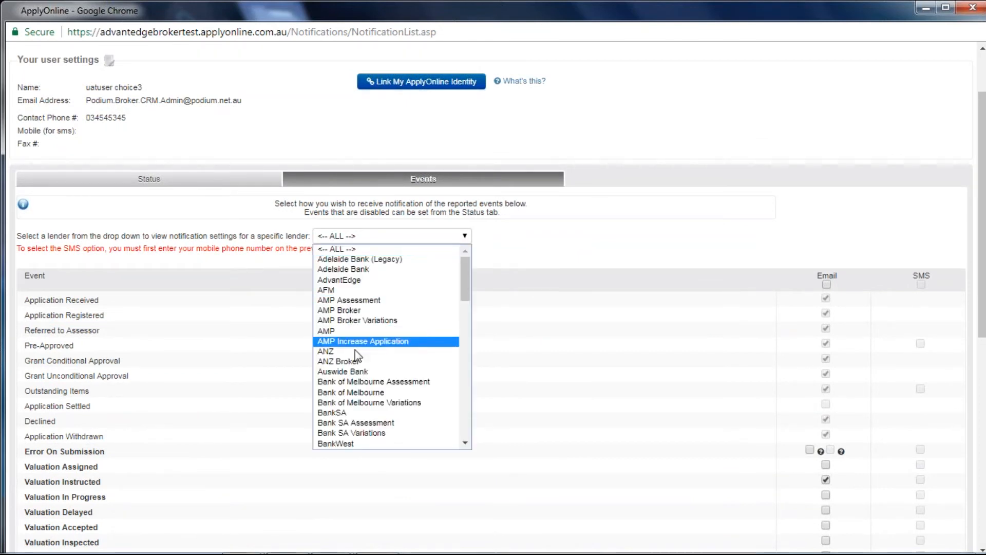
Pick ANZ, enable Email for Docs Sent and Documents Returned, and save.
left_click(326, 351)
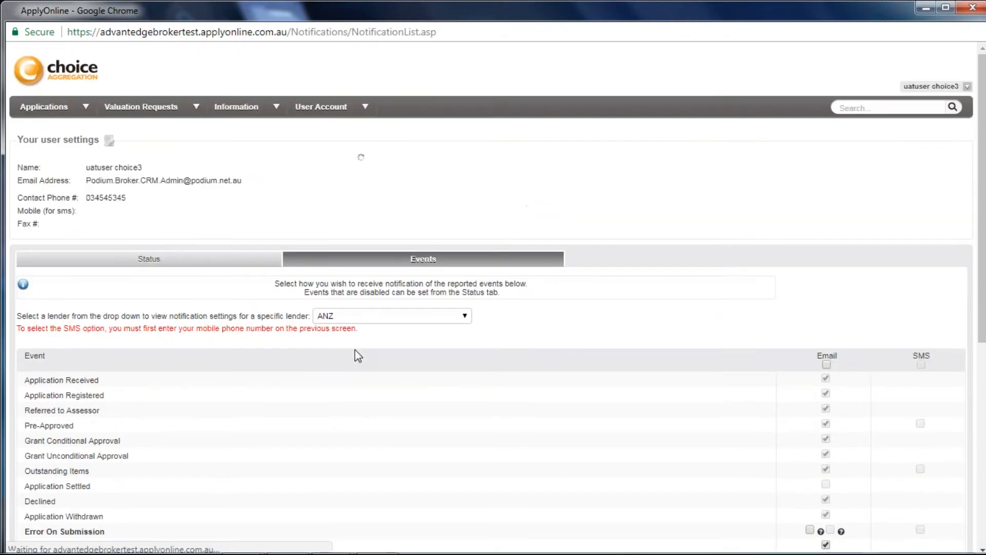
scroll("down", 3)
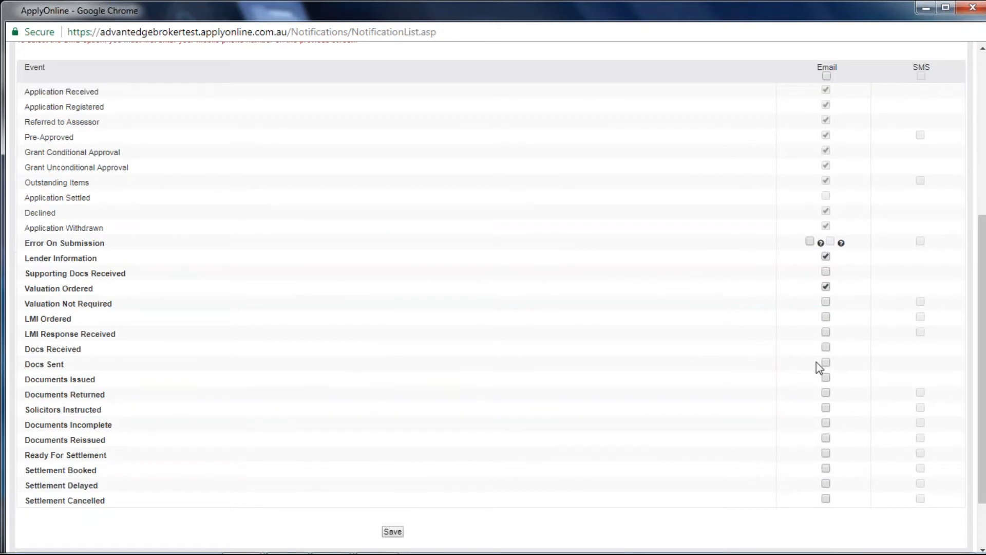
scroll("down", 3)
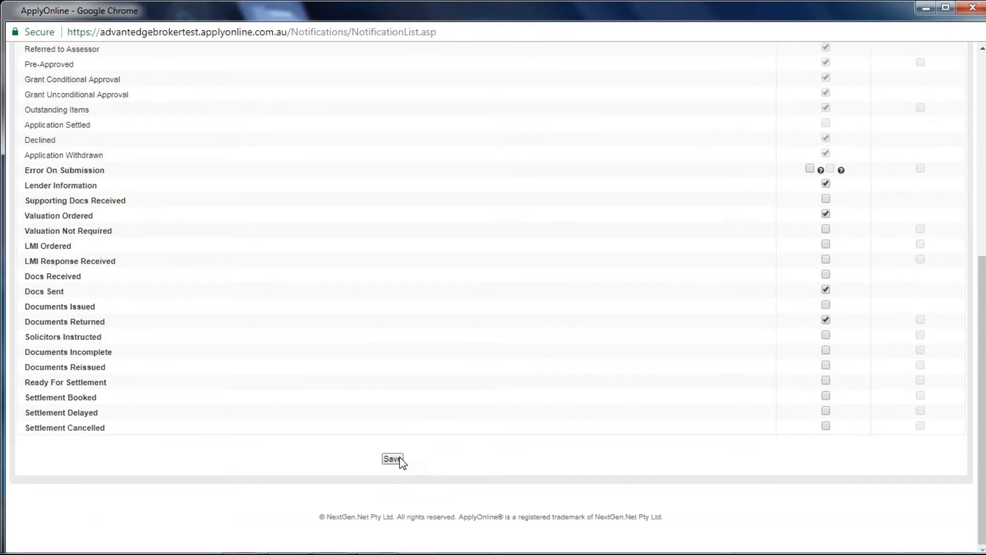
left_click(393, 458)
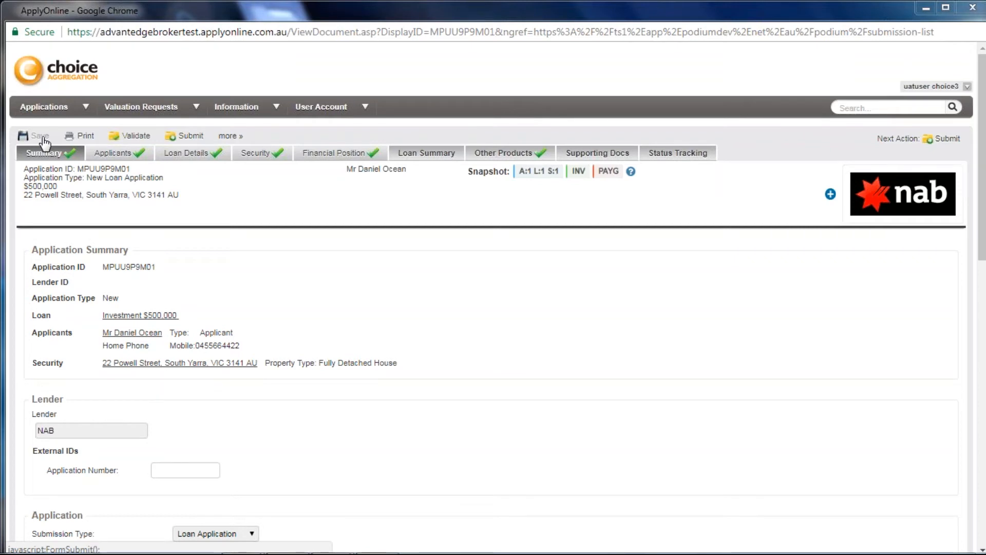
mouse_move(90, 141)
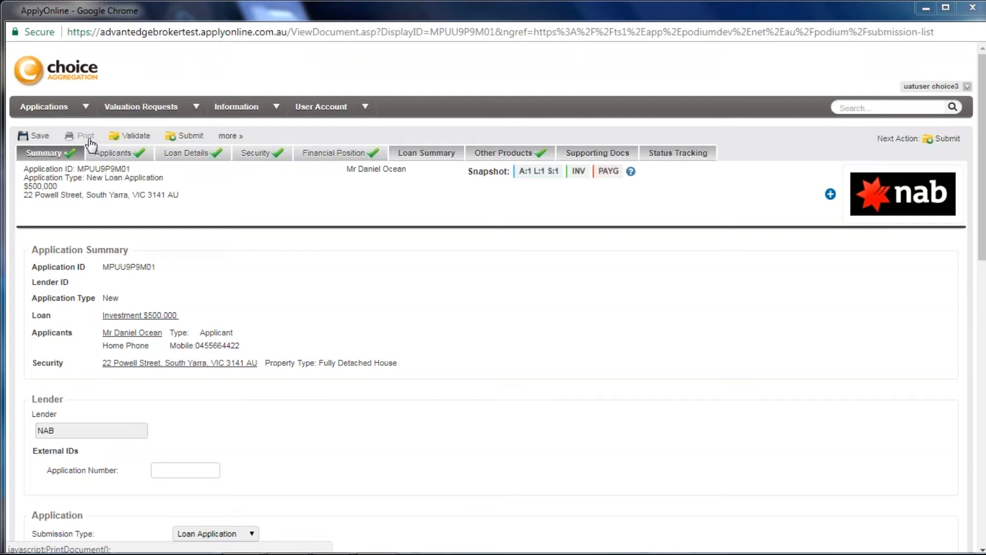
Bring up the Print document list for the NAB application.
left_click(85, 135)
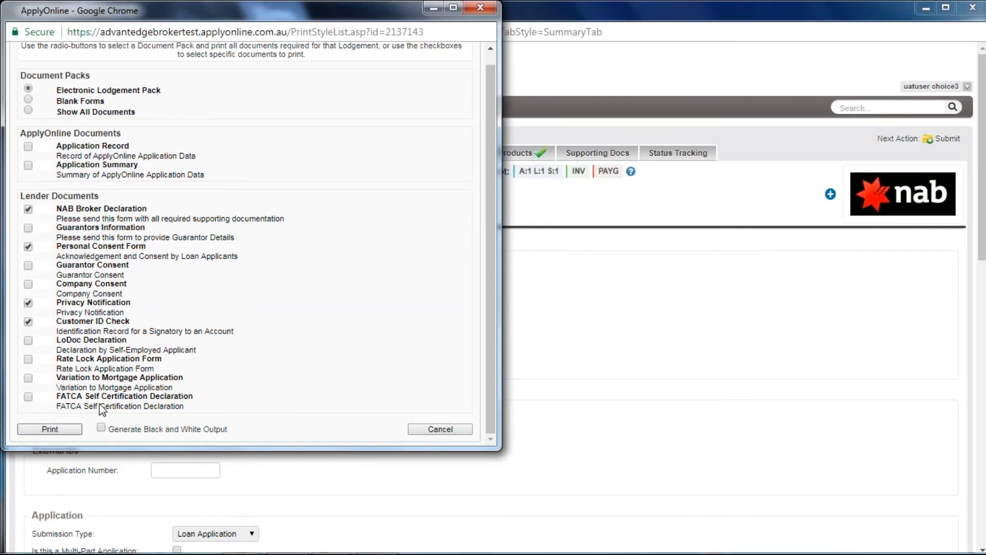
Cancel the print window without printing any documents.
left_click(440, 429)
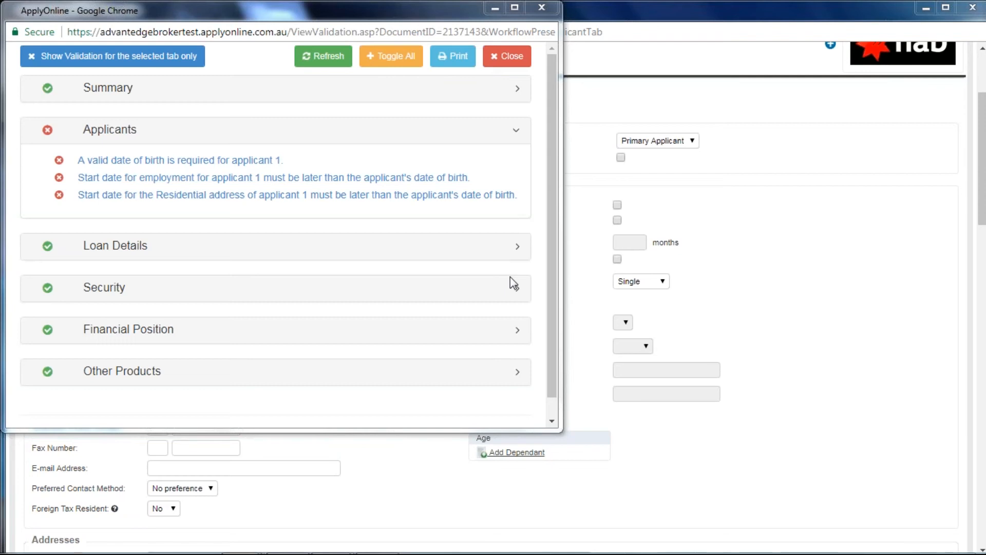
mouse_move(487, 226)
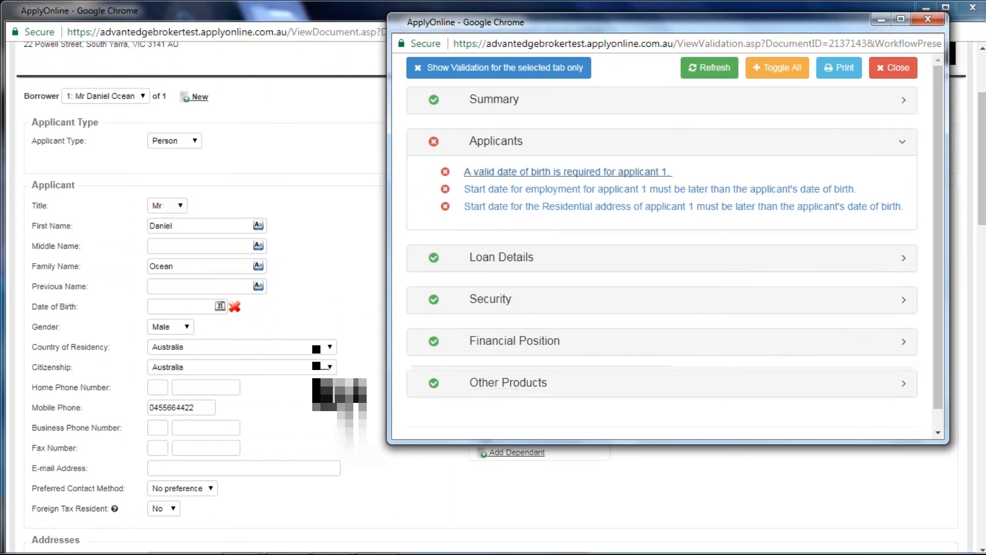
Follow the 'A valid date of birth is required' error to applicant 1's details.
left_click(893, 67)
type("15 Oct 1960")
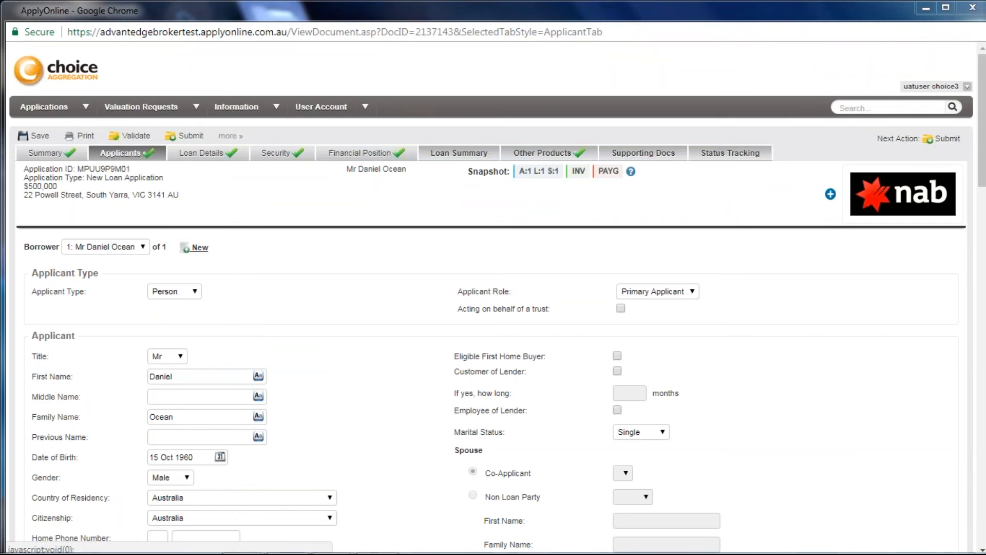
Show the extra actions View XML, Trash and Send to Helpdesk.
left_click(230, 136)
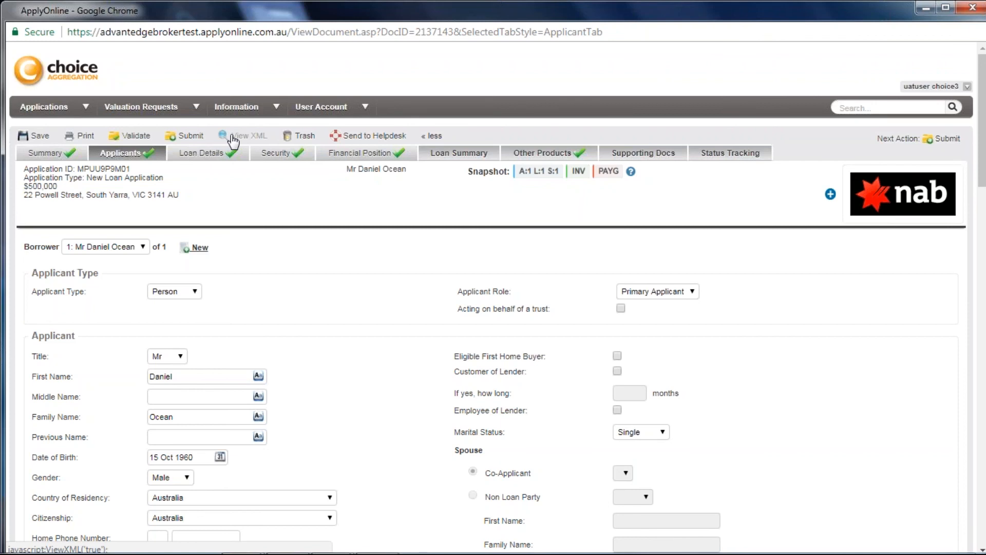
mouse_move(237, 140)
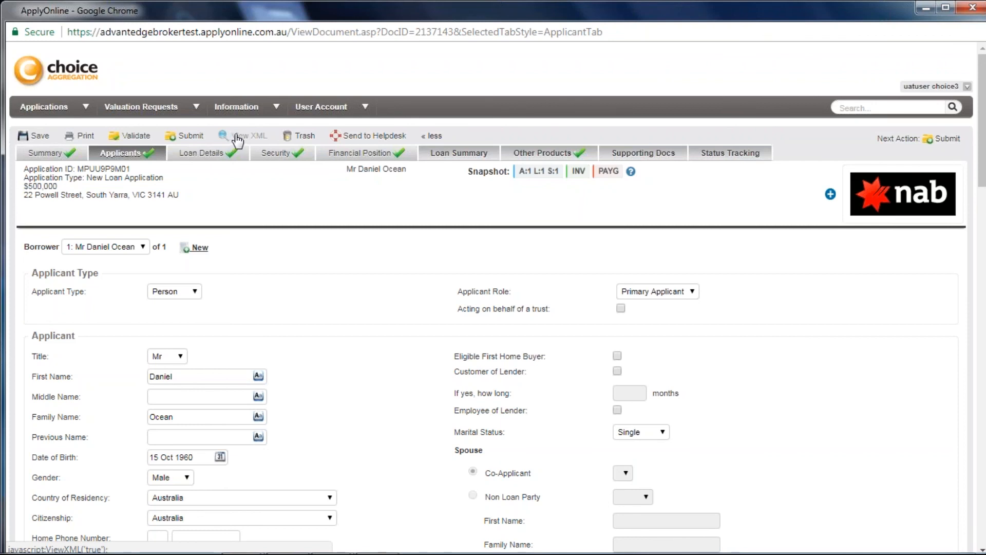
mouse_move(301, 138)
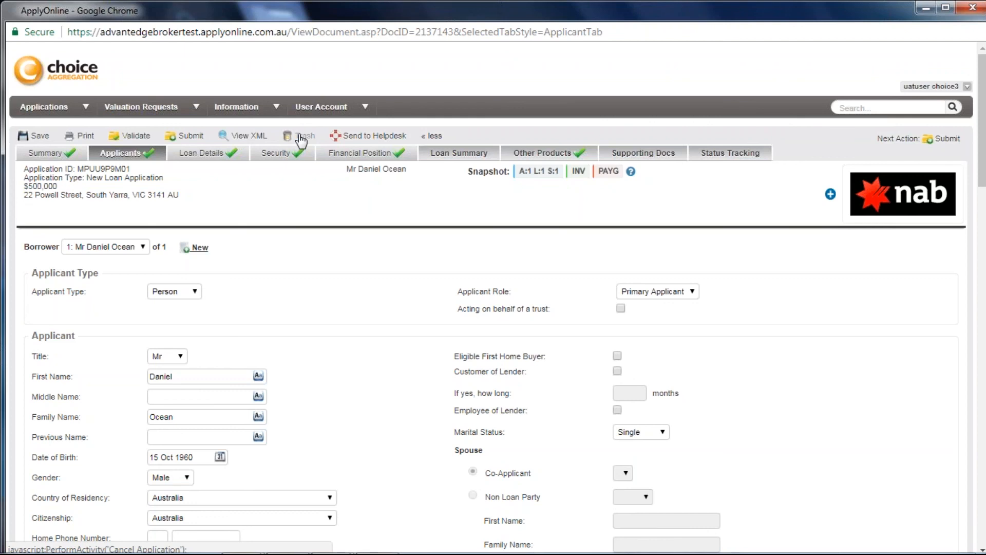
mouse_move(351, 139)
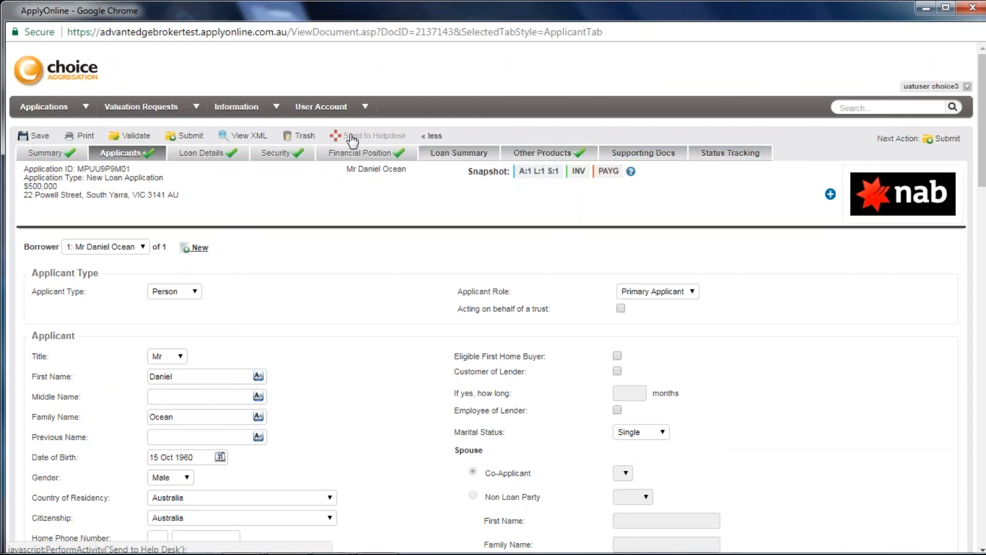